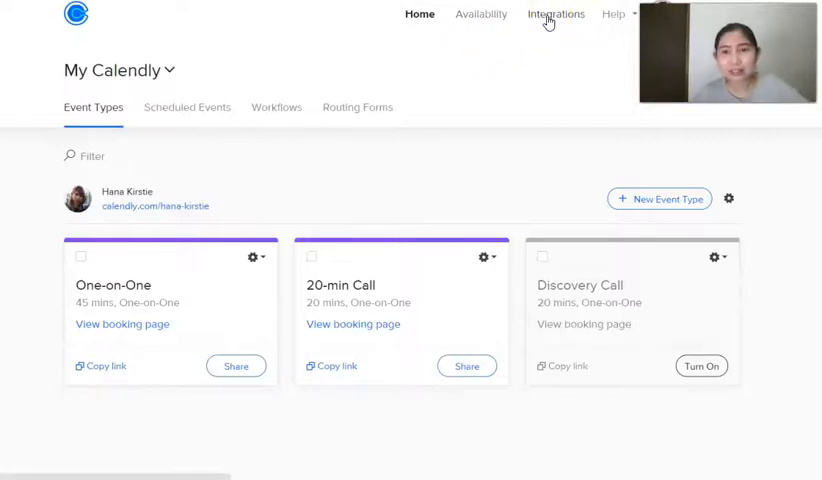
- Review the Calendly plan comparison down to the Features by plan table listing Professional
click(556, 14)
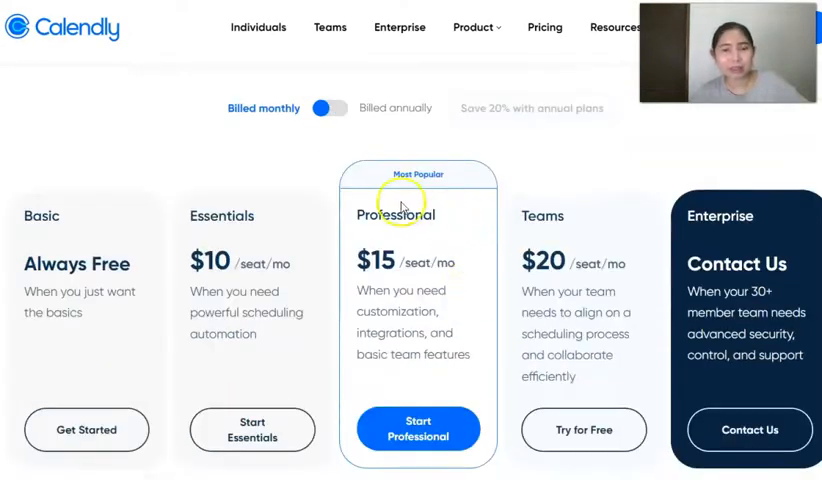
scroll(down, 3)
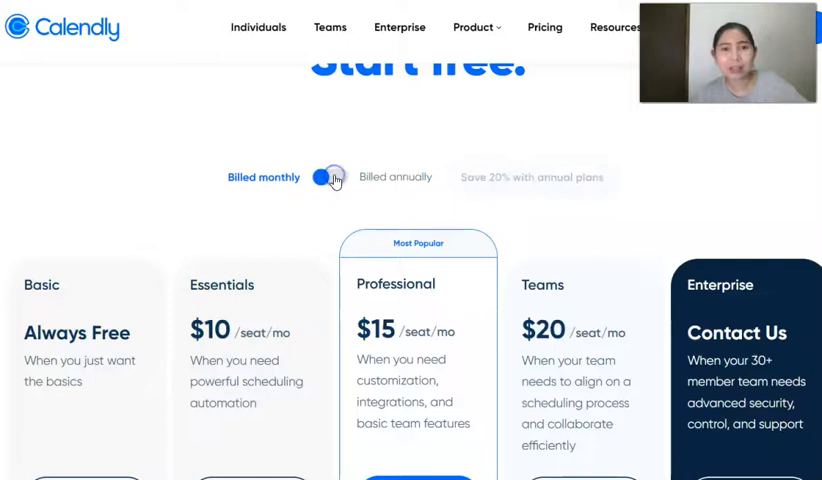
scroll(down, 3)
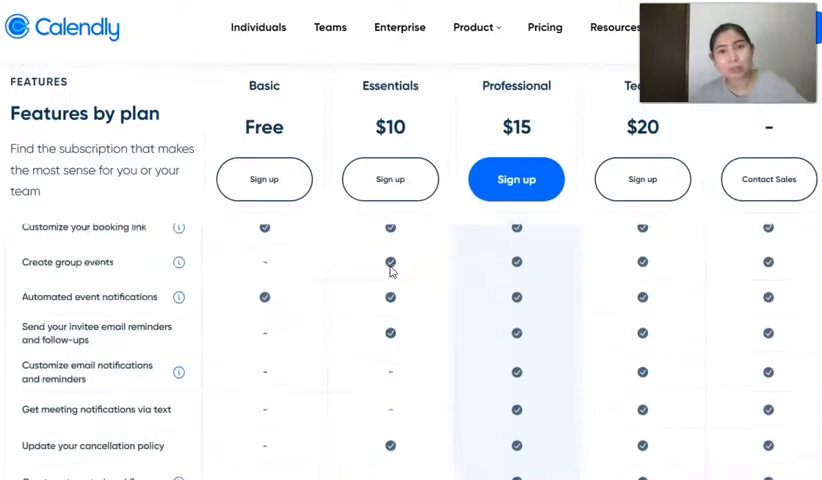
scroll(down, 3)
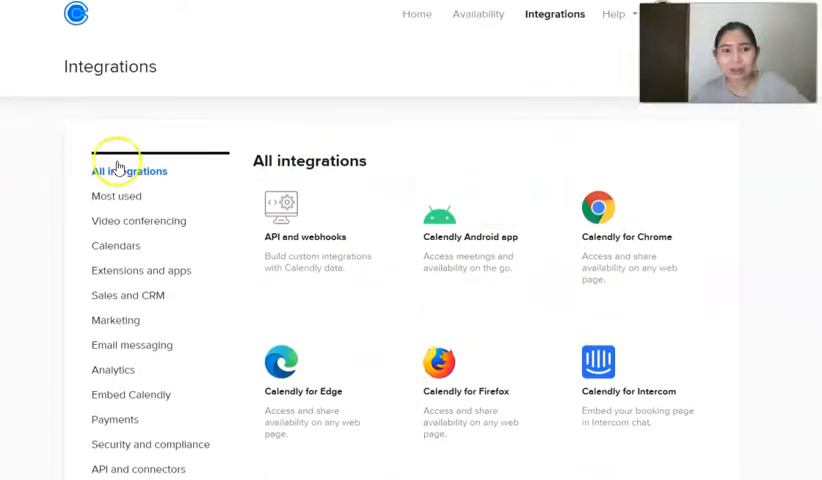
- Scroll the All integrations list to reach the Facebook Pixel entry
scroll(down, 3)
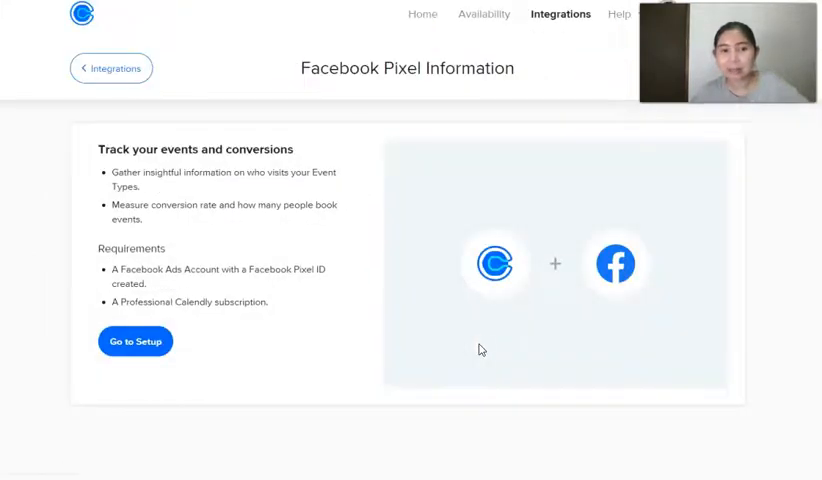
- Go to Setup and save the pasted Facebook Pixel ID so the integration shows connected
click(136, 340)
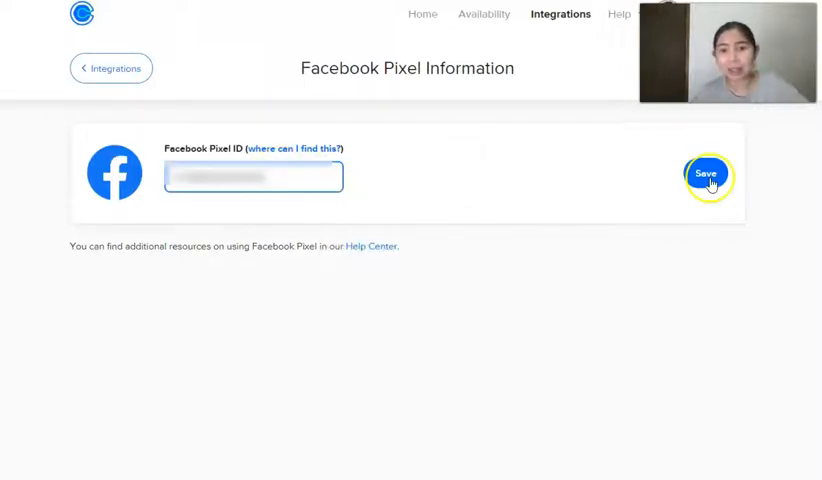
click(708, 172)
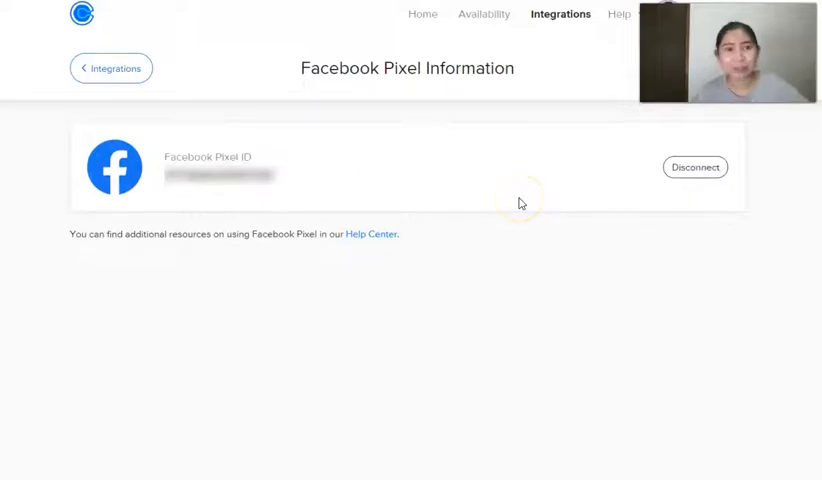
mouse_move(482, 204)
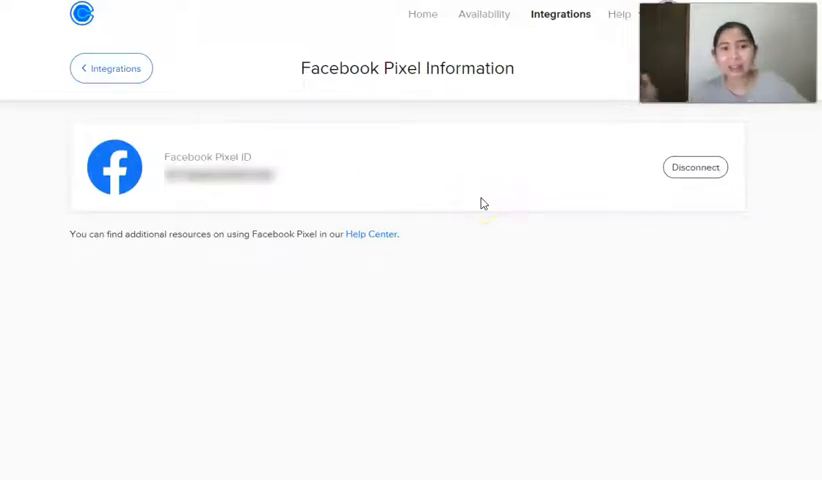